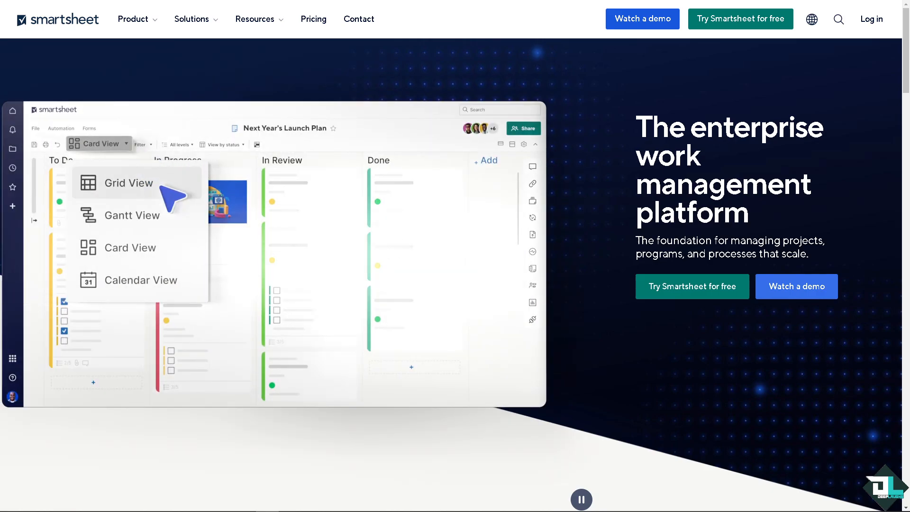
Step: Start the free Smartsheet trial sign-up from the marketing homepage
click(132, 216)
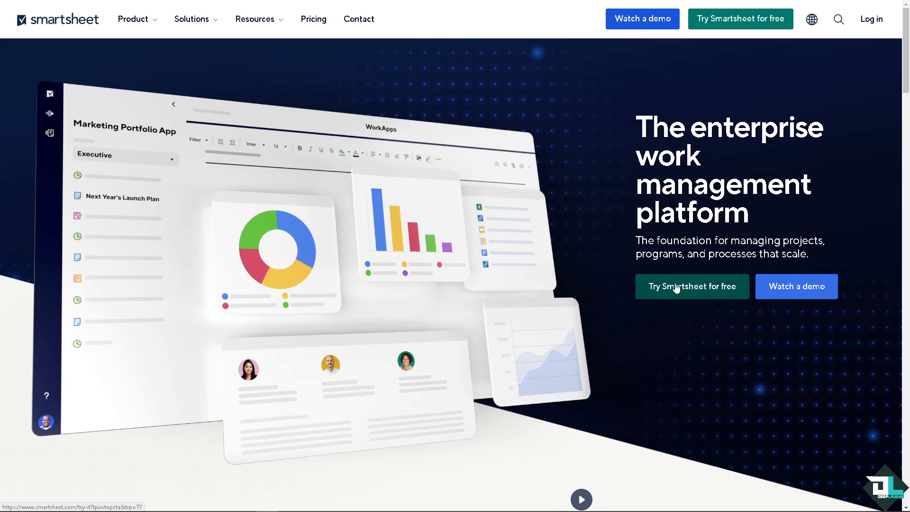
click(692, 286)
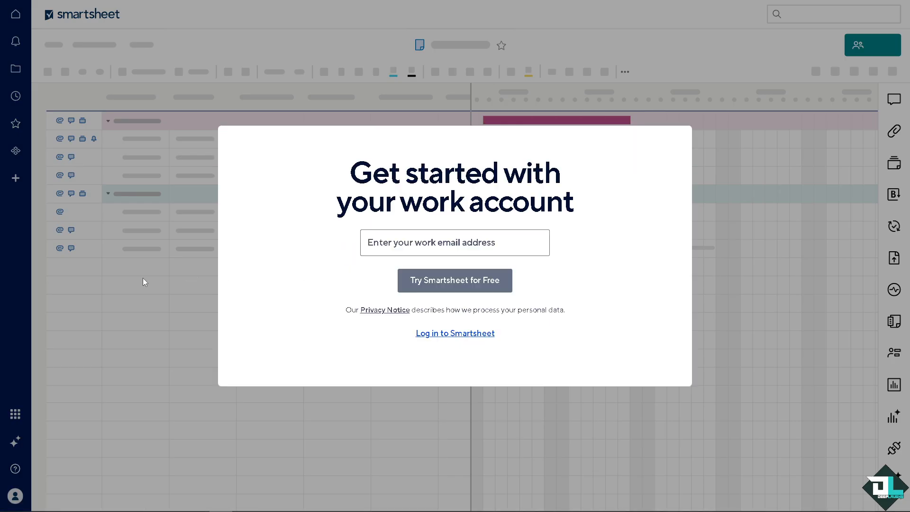
mouse_move(432, 341)
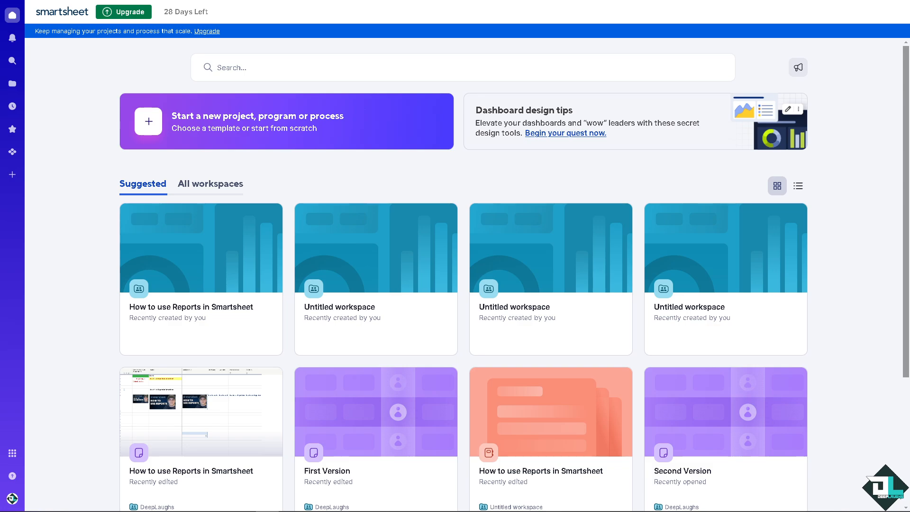
mouse_move(138, 243)
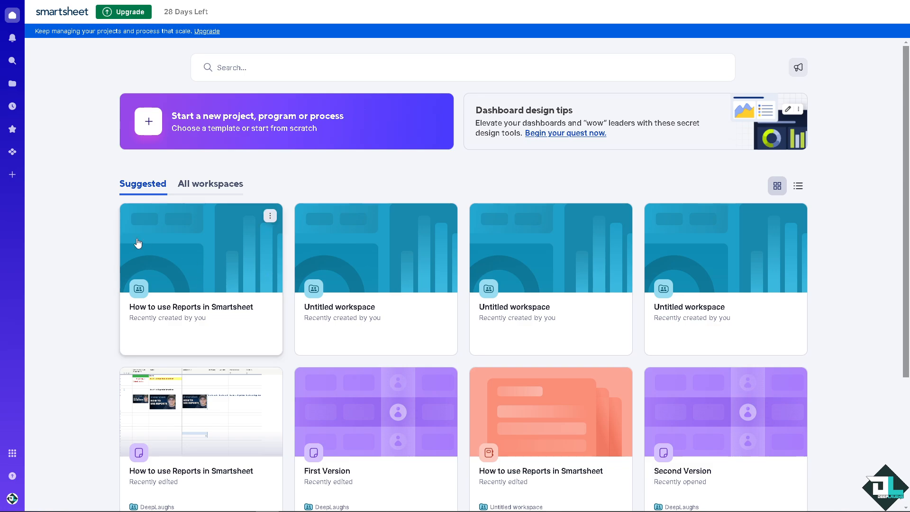
mouse_move(140, 227)
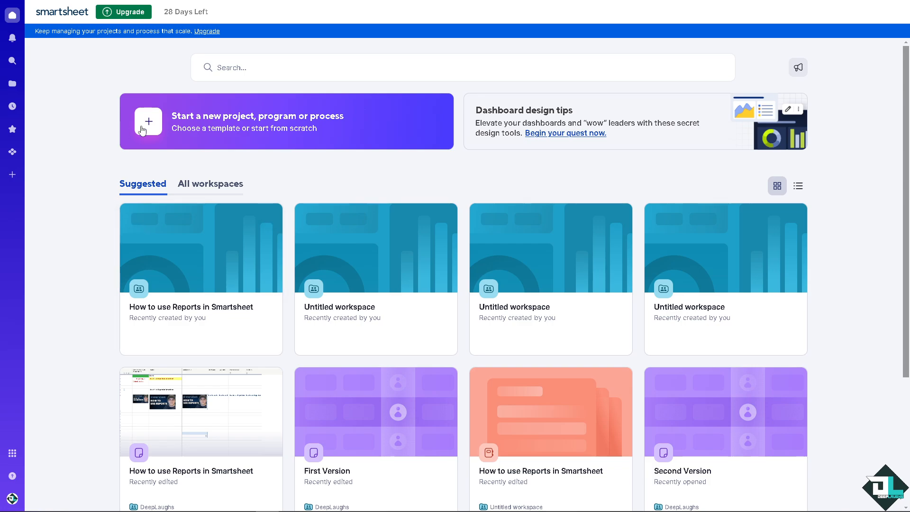
Step: Begin a new project to reach the template and from-scratch options
click(148, 121)
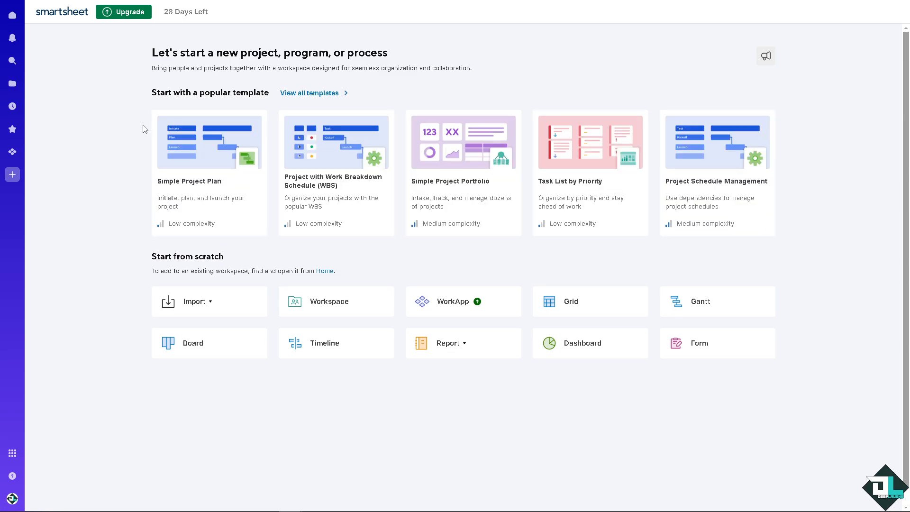
mouse_move(238, 350)
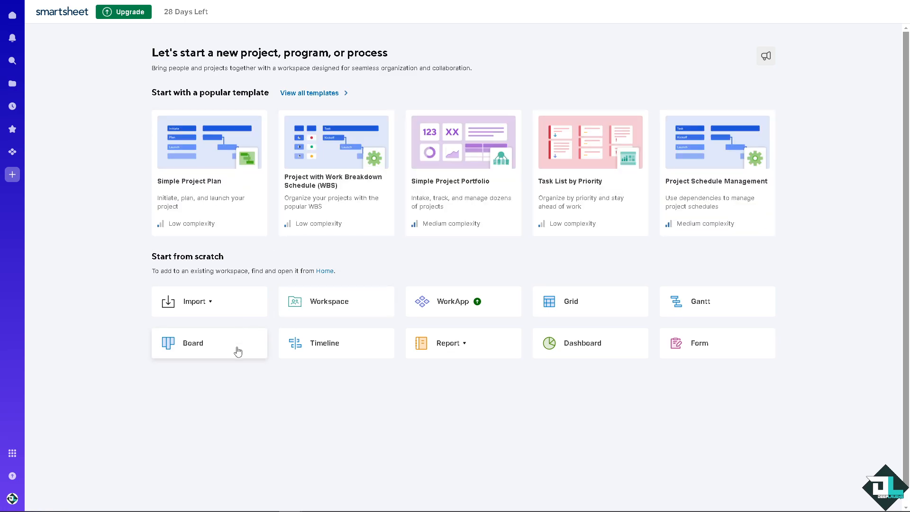
mouse_move(658, 354)
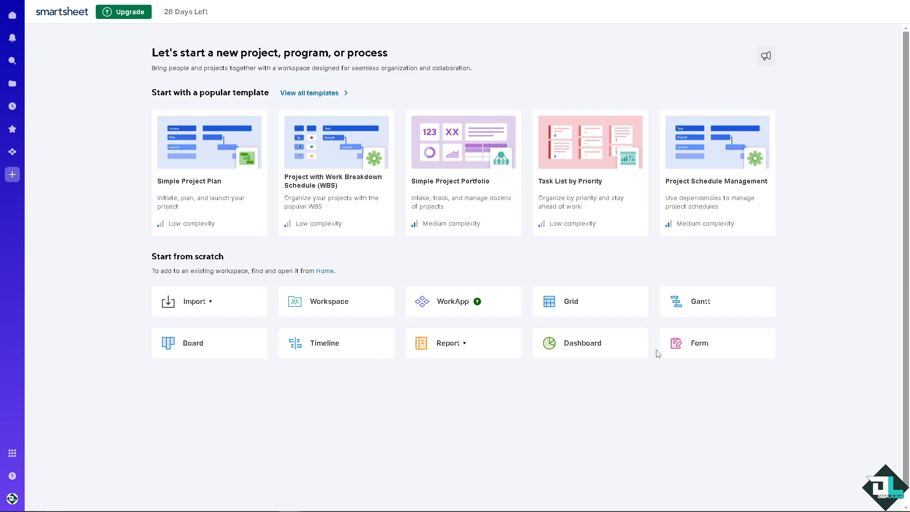
mouse_move(434, 310)
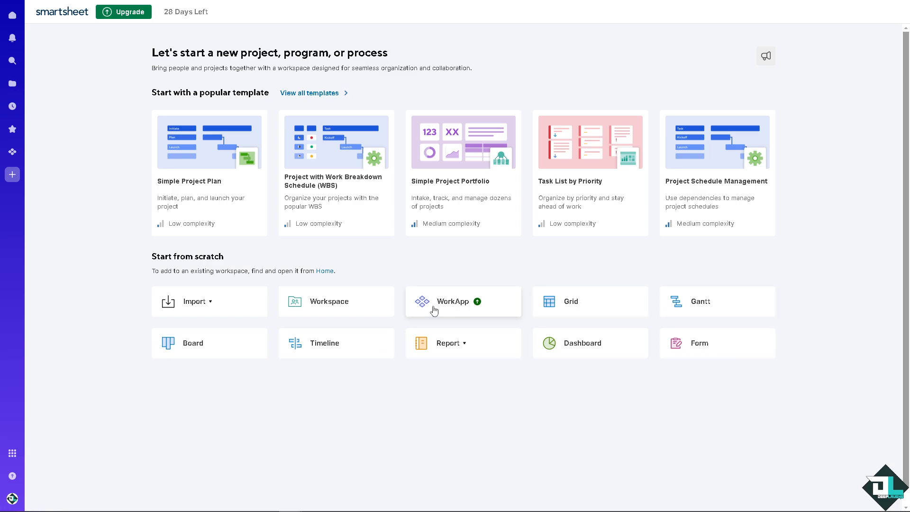
mouse_move(335, 307)
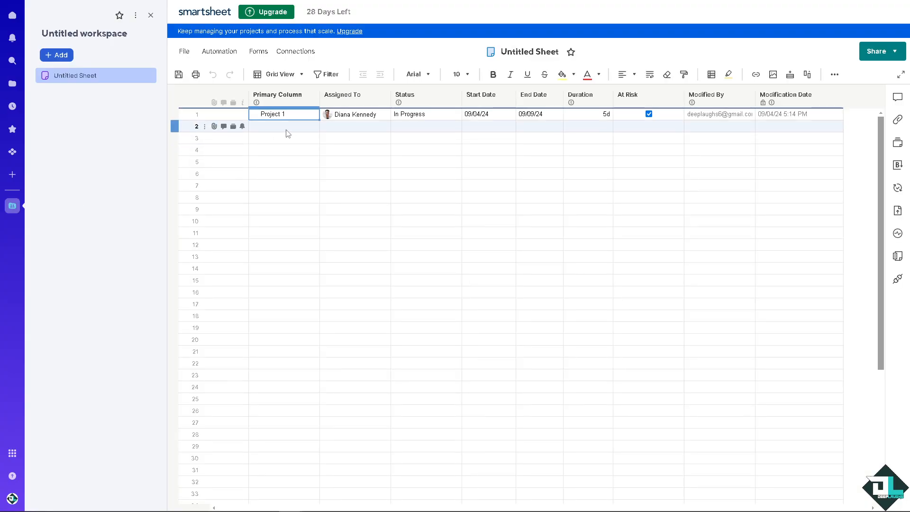
Step: Rename the workspace to 'how to add checkboxes in smartsheet' and begin renaming the sheet
double_click(84, 33)
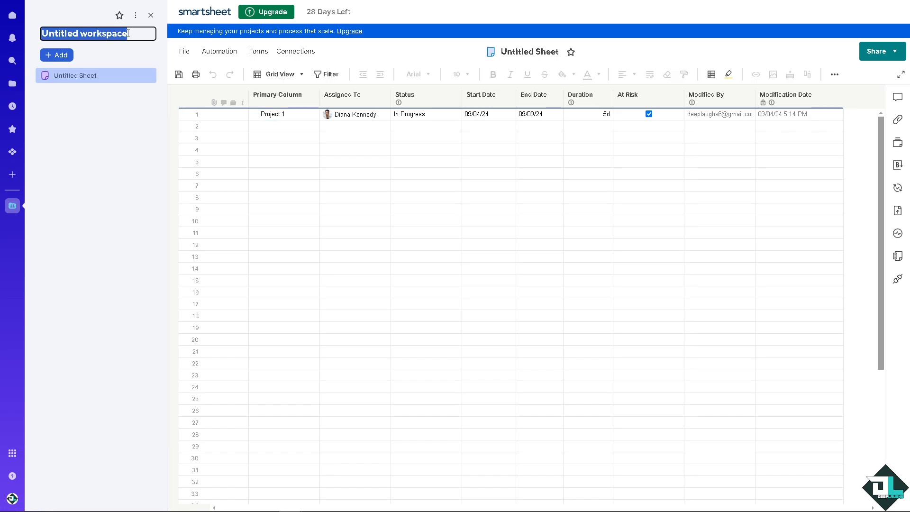
text(how to add checkboxes in smartsheet)
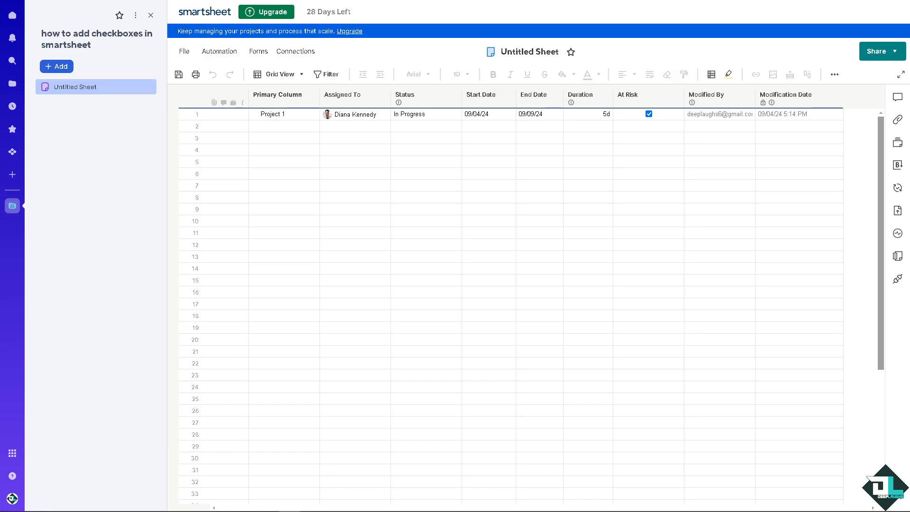
click(528, 51)
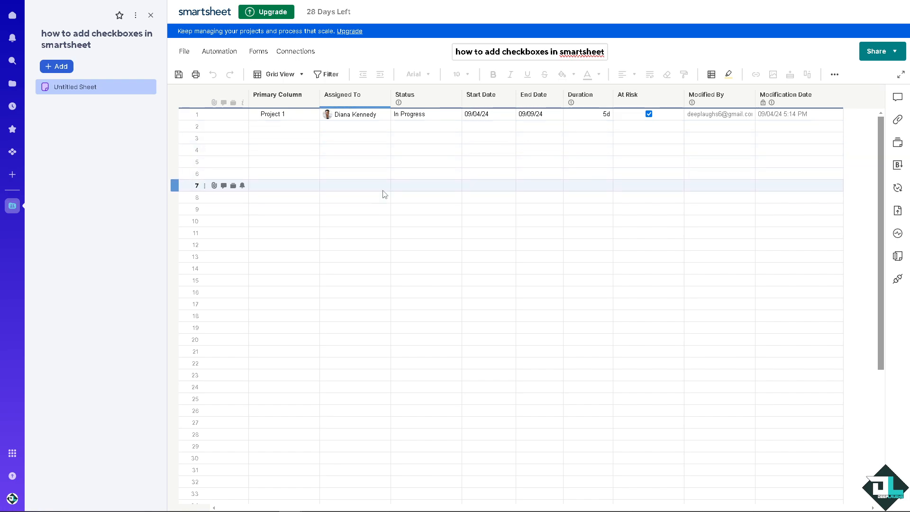
Step: Assign Project 1 to contact 'Deep' and dismiss the row-assignment notification prompt
click(353, 114)
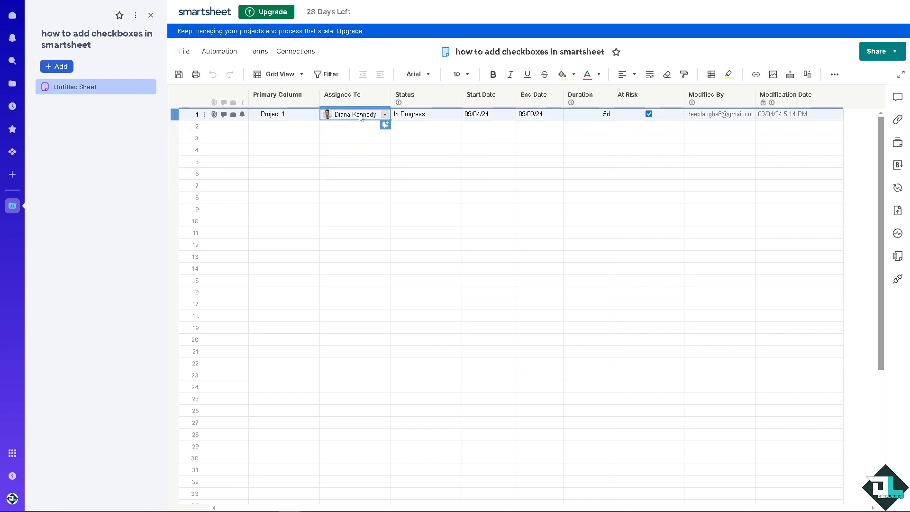
click(385, 125)
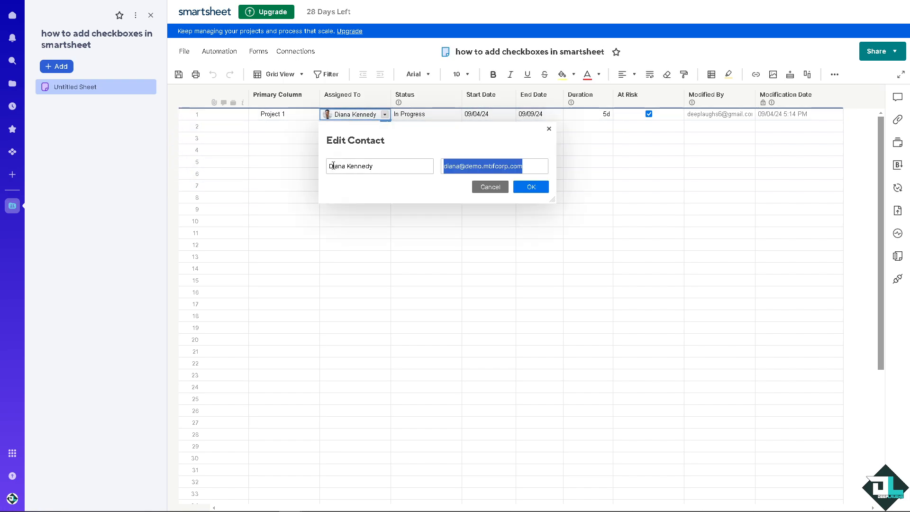
text(Deep)
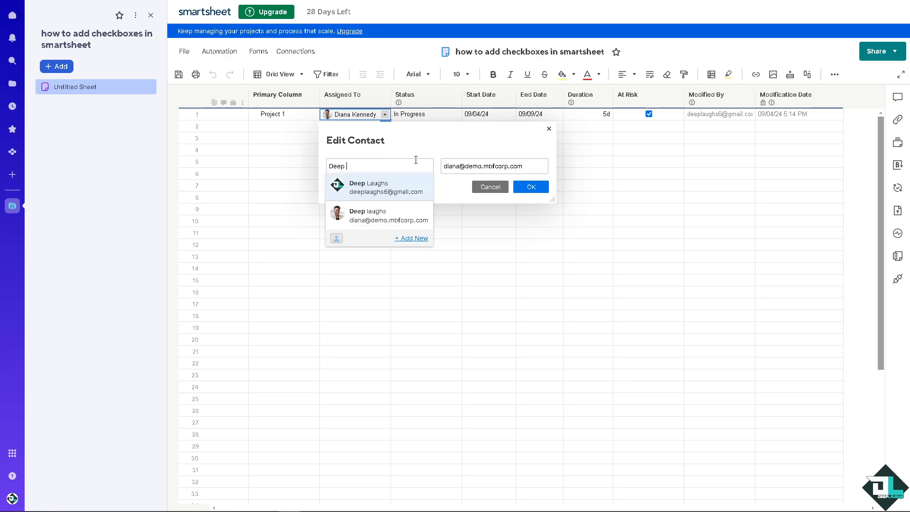
click(530, 187)
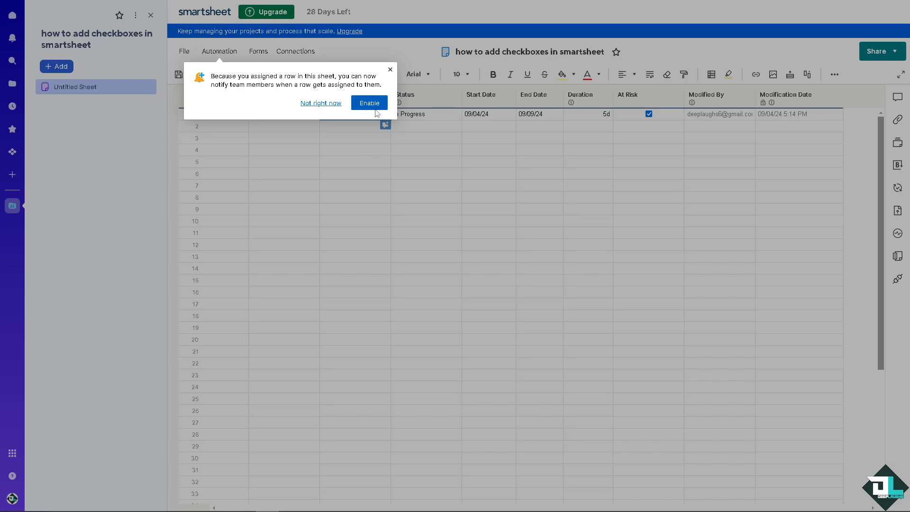
click(321, 104)
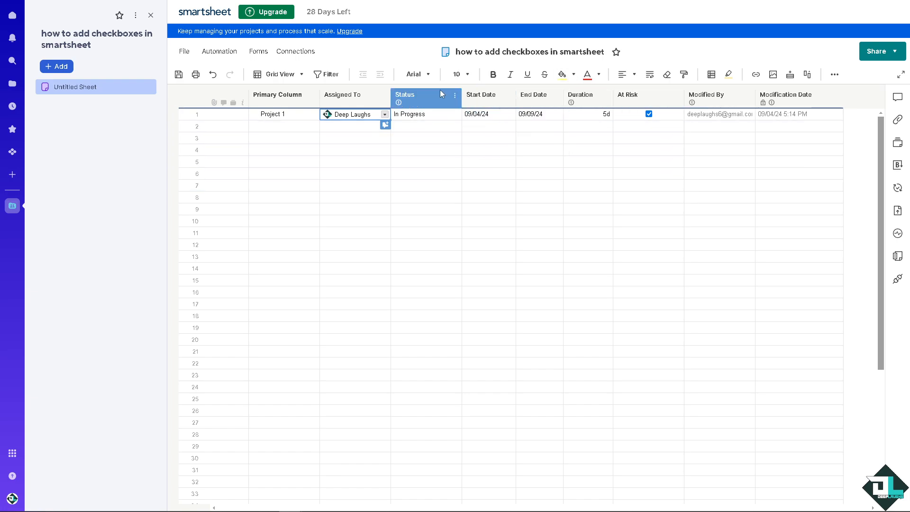
Step: Select the Modification Date column and show its column actions menu
click(535, 95)
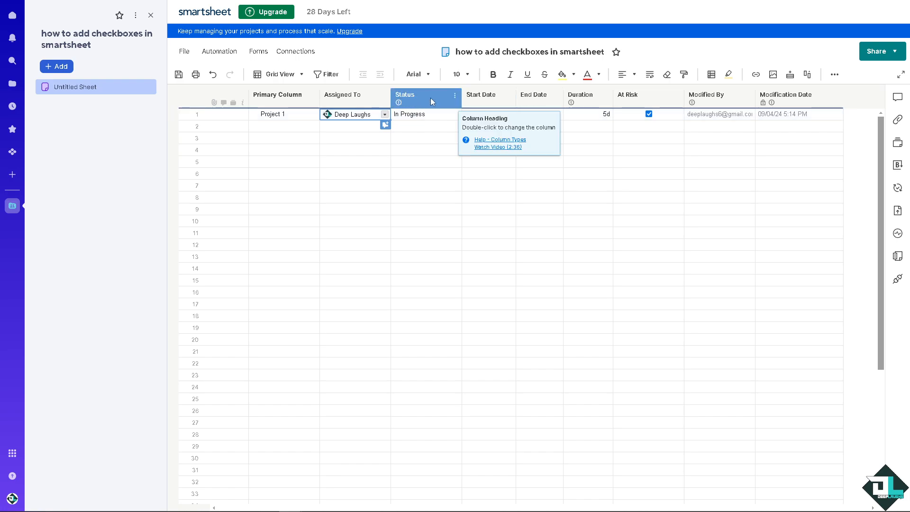
mouse_move(790, 96)
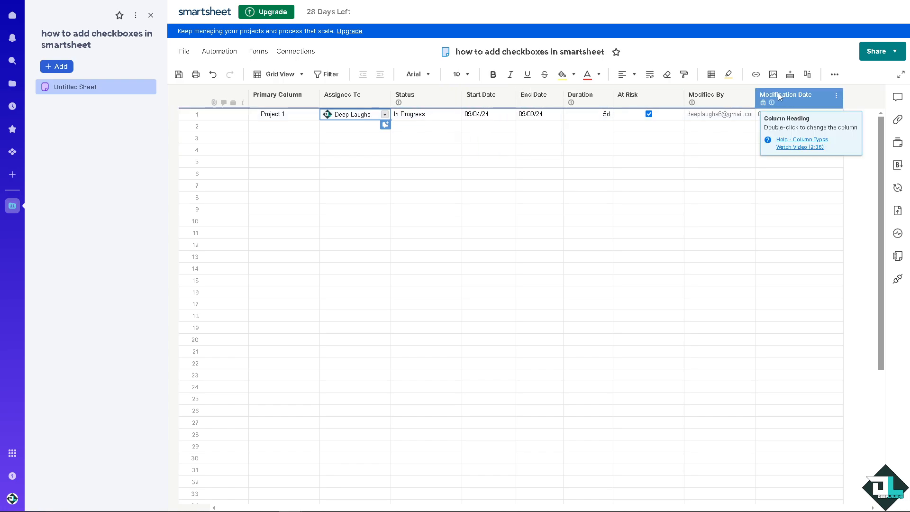
mouse_move(795, 97)
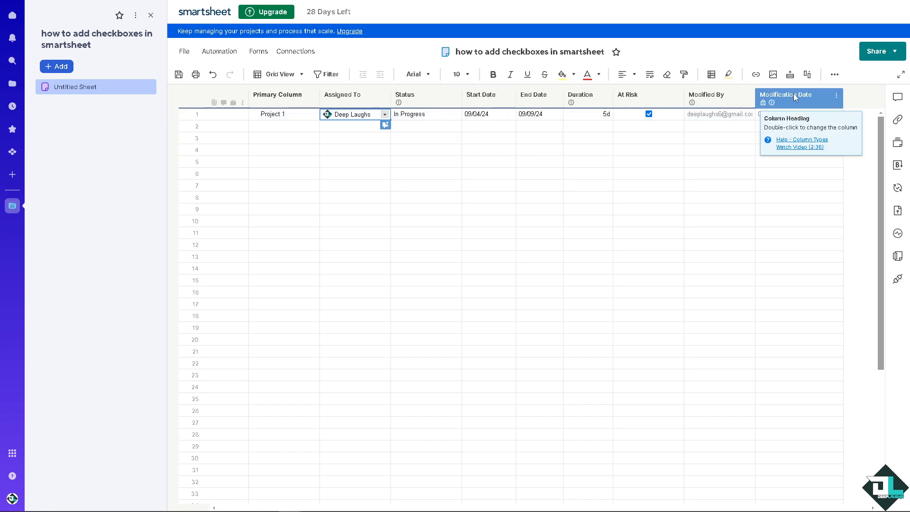
click(787, 95)
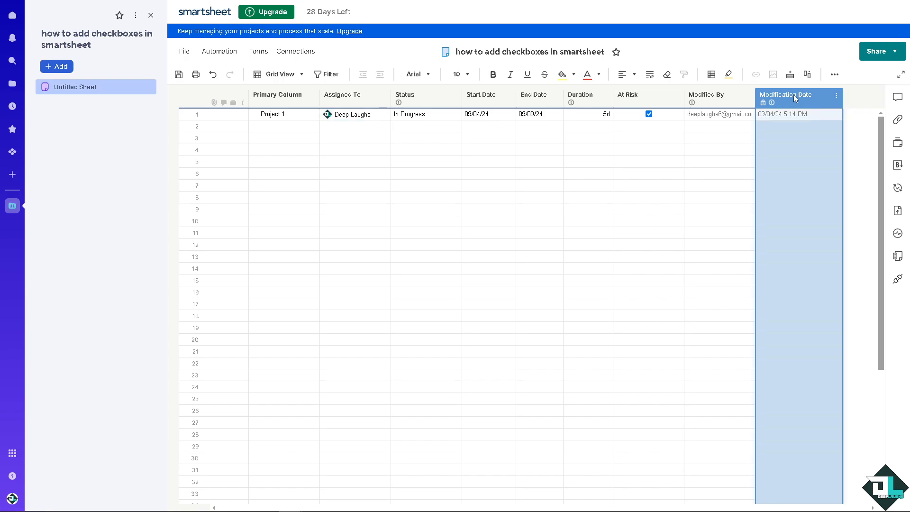
mouse_move(795, 103)
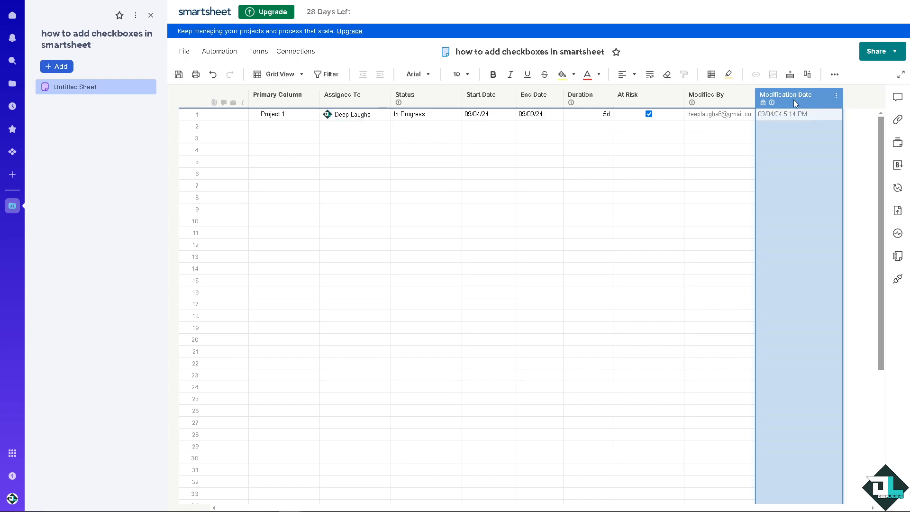
click(837, 95)
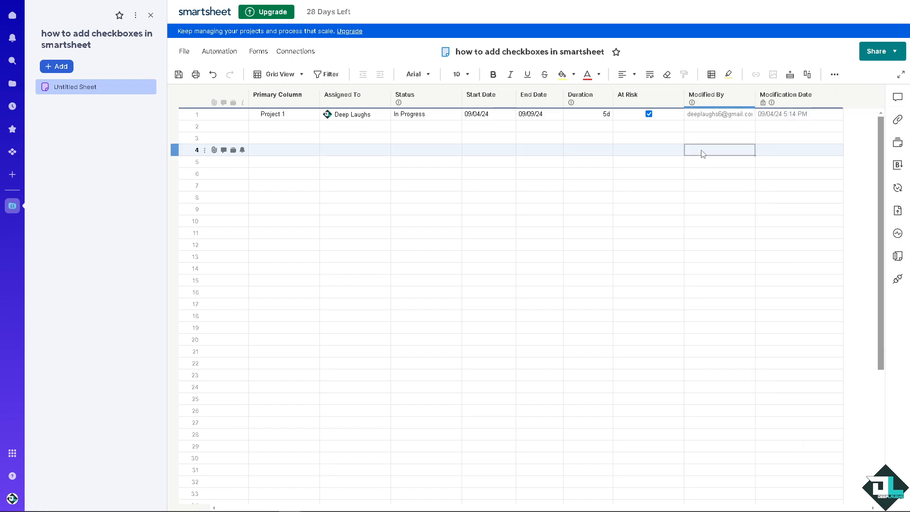
click(791, 95)
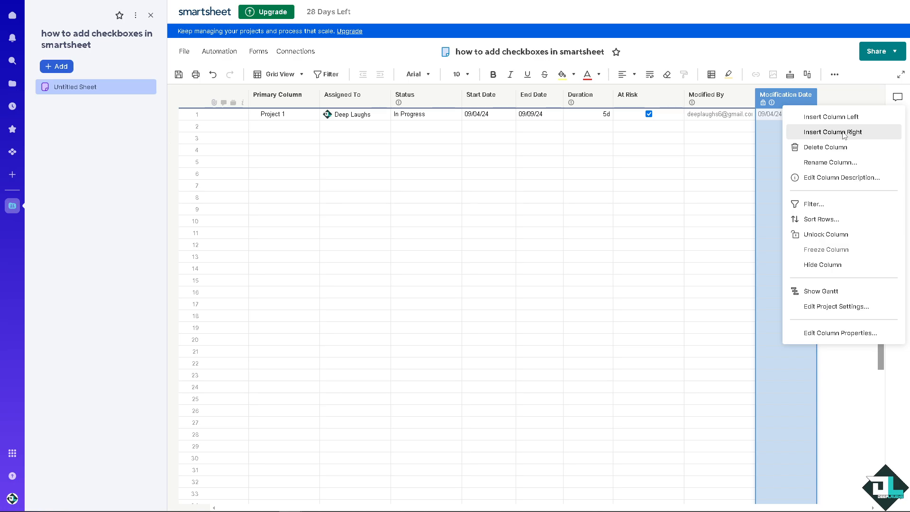
Step: Insert a Checkbox column named 'how to add checkboxes in smartsheet' right of Modification Date
click(835, 132)
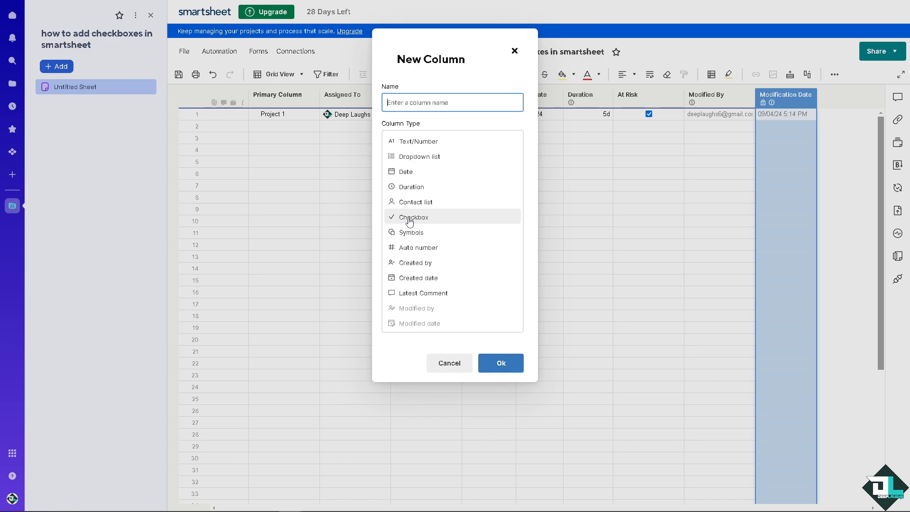
click(414, 216)
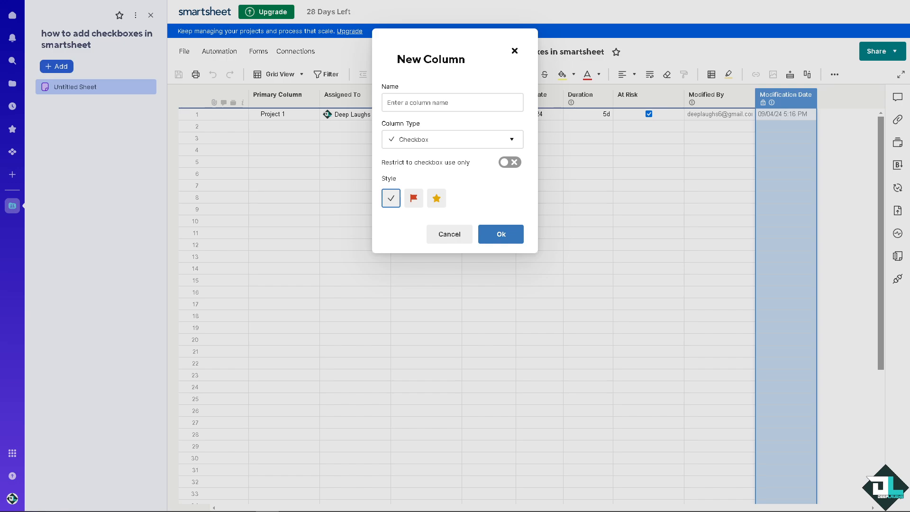
click(451, 103)
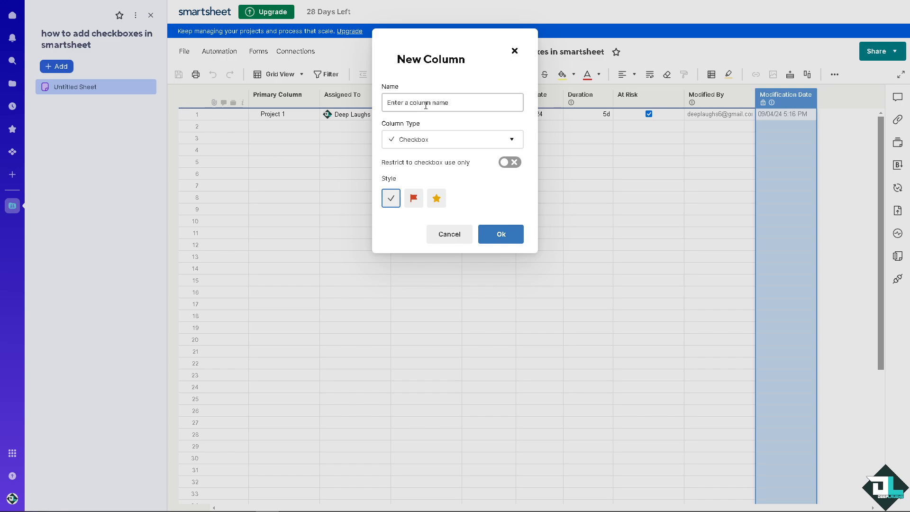
click(452, 102)
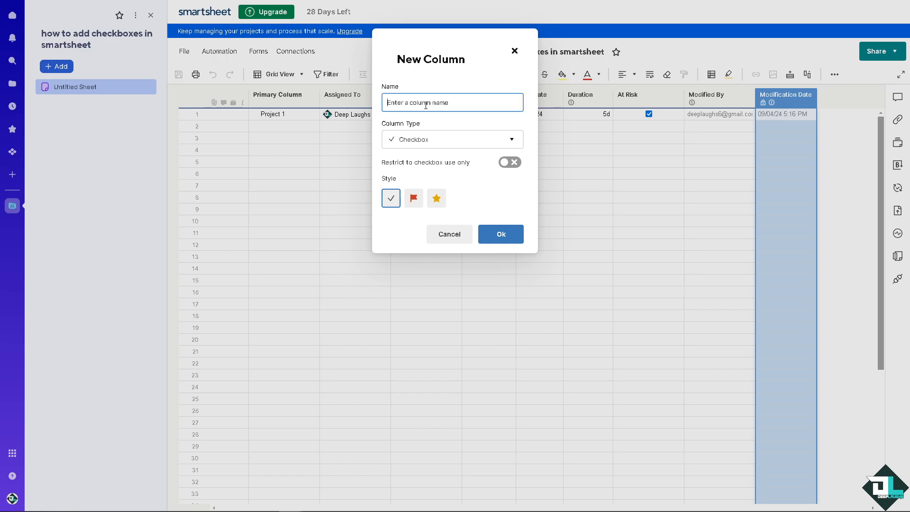
text(how to add checkboxes in smartsheet)
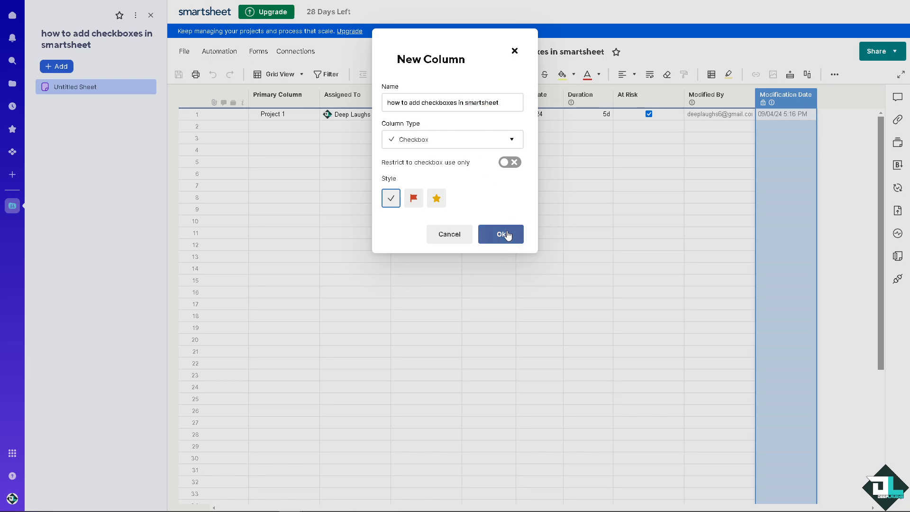
click(501, 235)
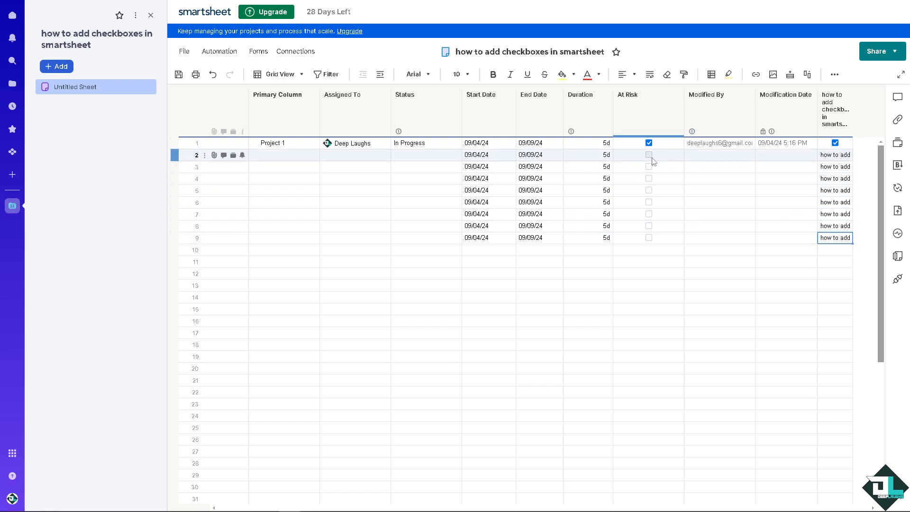
Step: Tick the At Risk checkbox in row 2
click(649, 155)
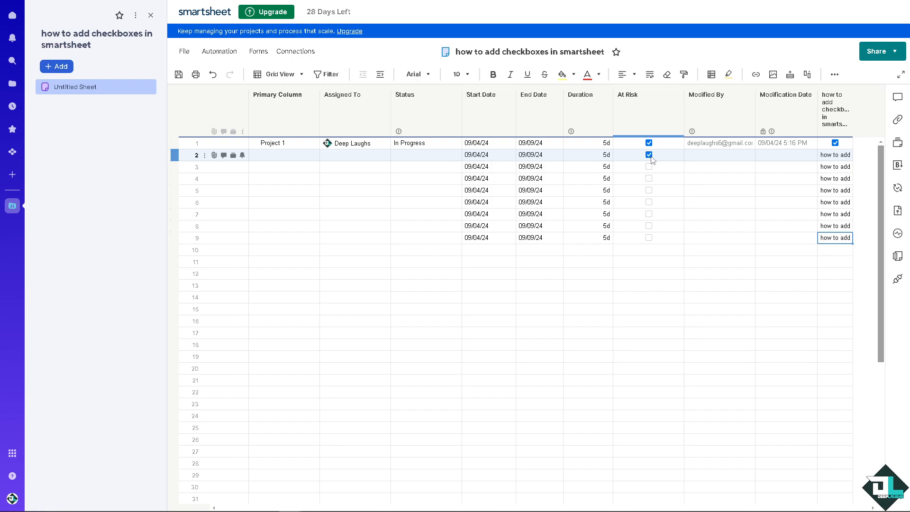